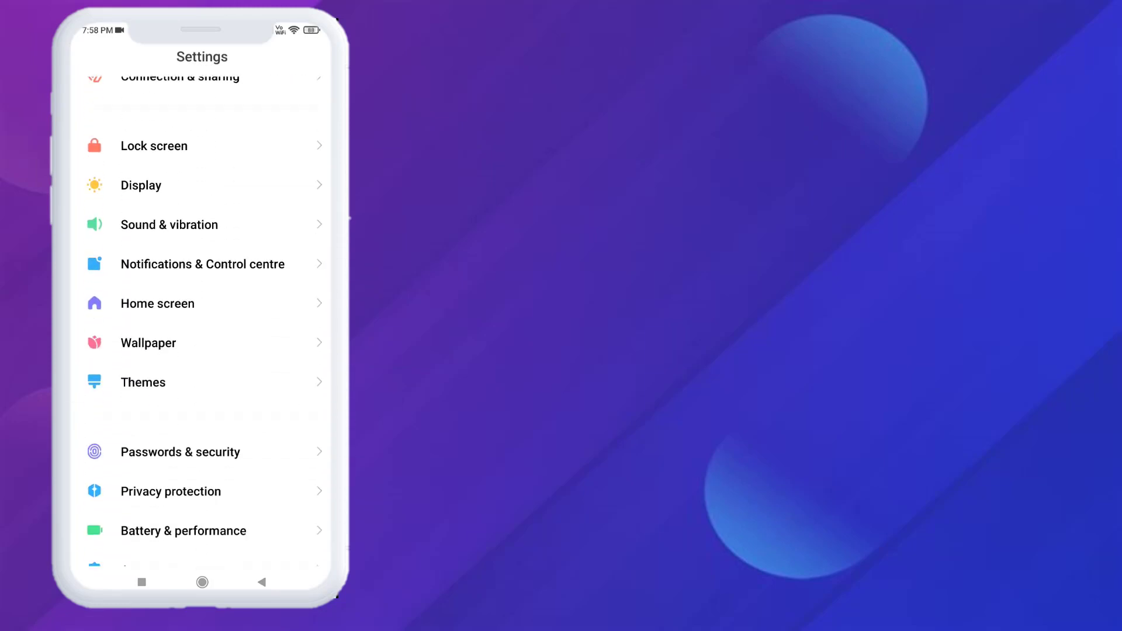
# - Search the installed apps list in Apps > Manage apps for 'whatsa'
pyautogui.click(108, 244)
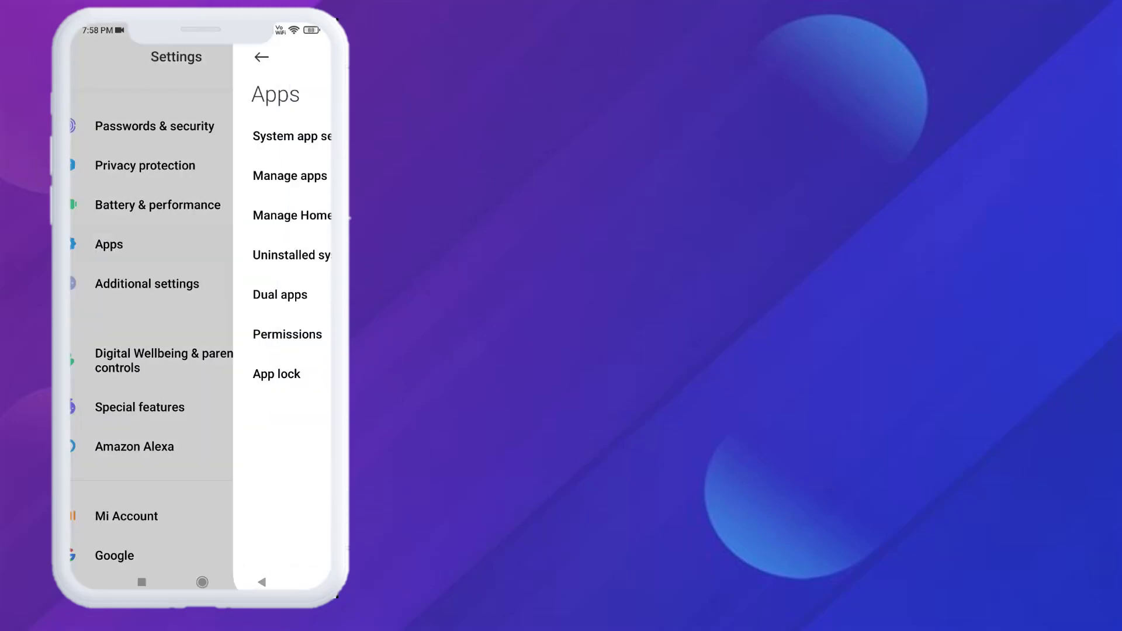
pyautogui.click(289, 176)
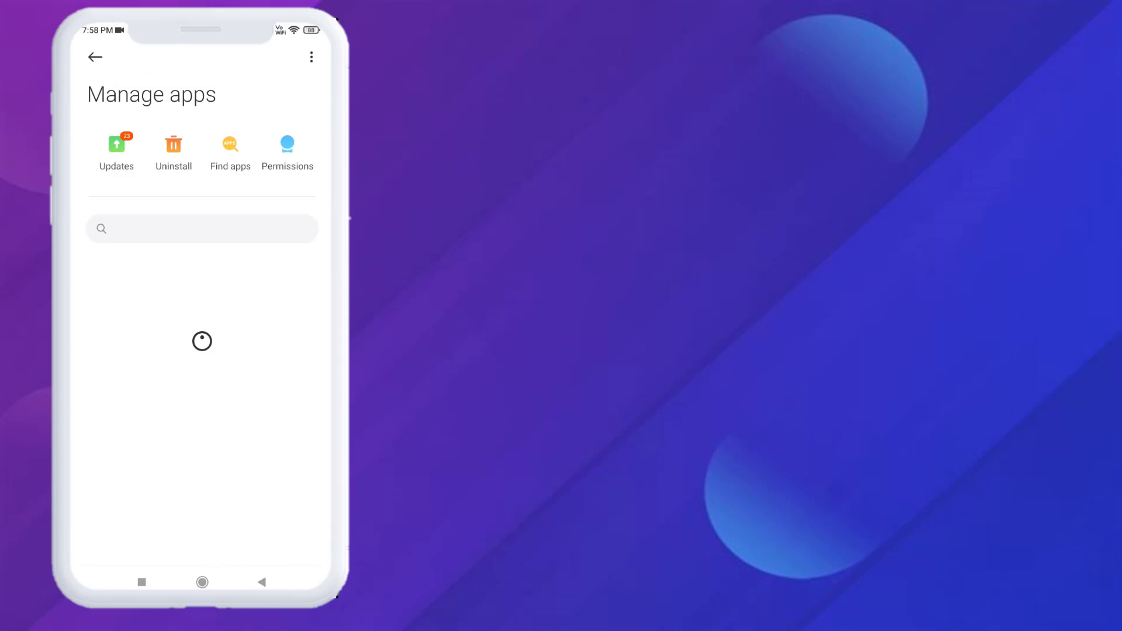
pyautogui.click(202, 228)
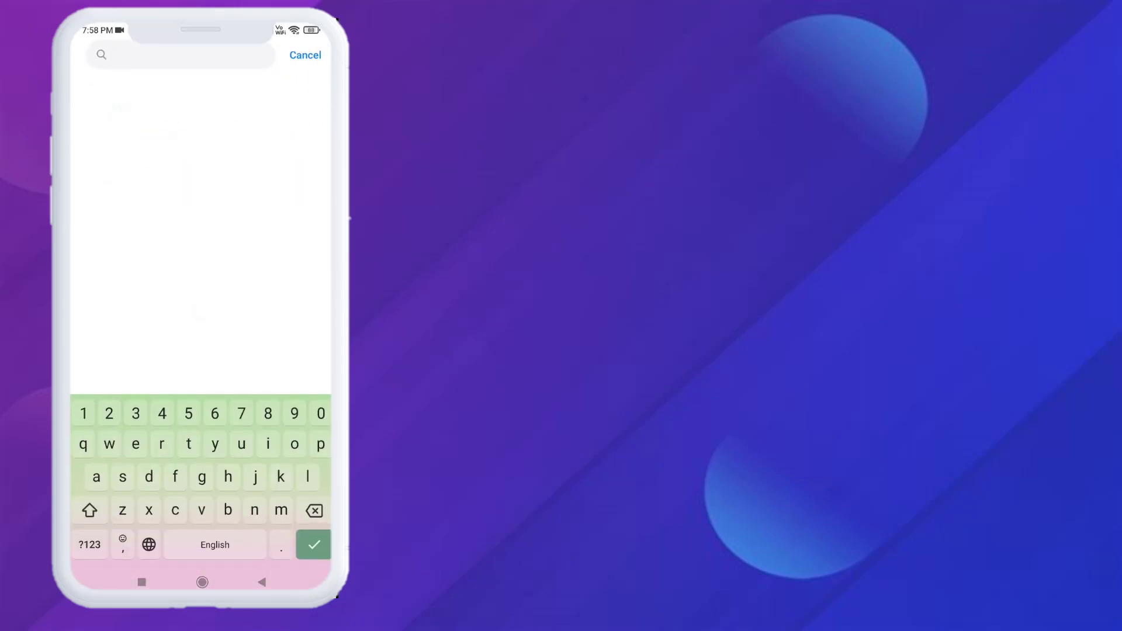
pyautogui.write('whatsa')
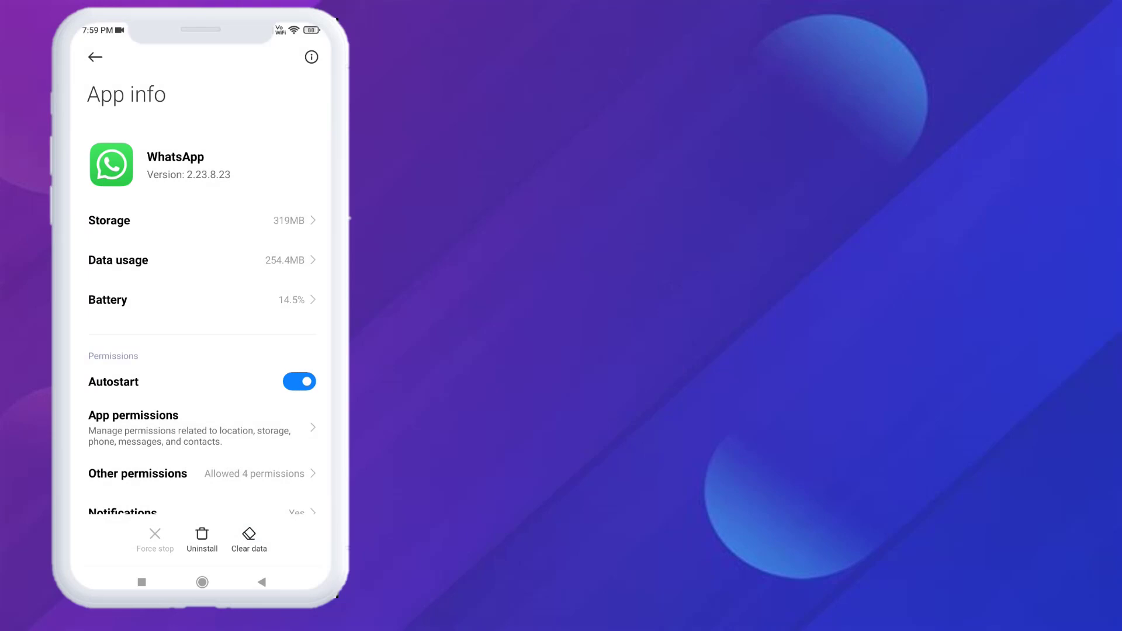
# - Clear WhatsApp's cache and all app data, then view its permissions list
pyautogui.click(248, 535)
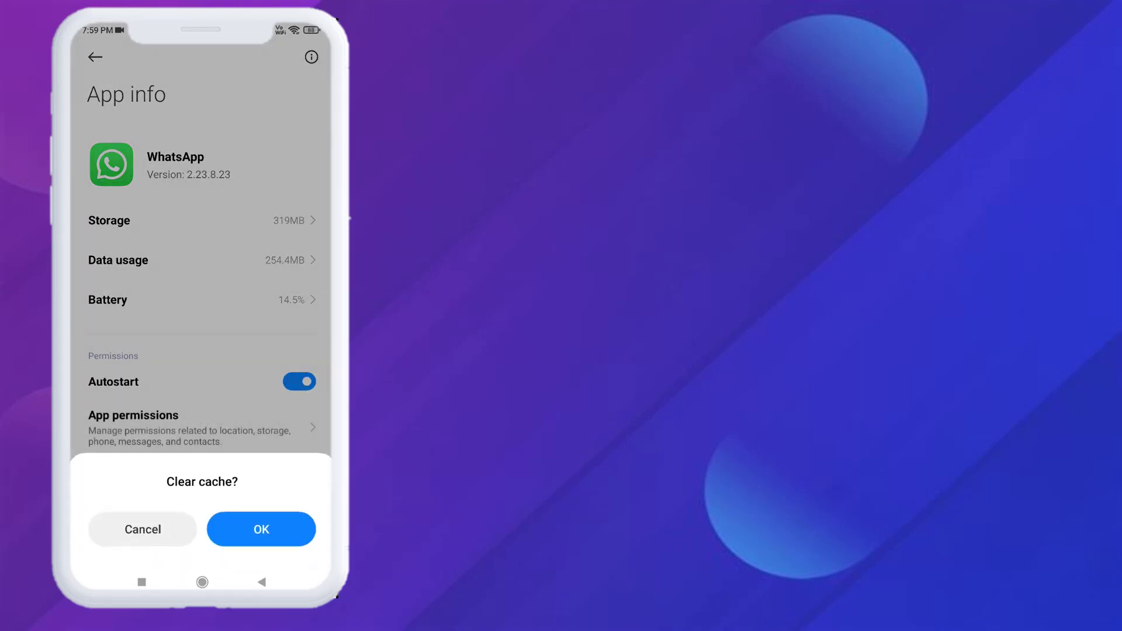
pyautogui.click(261, 529)
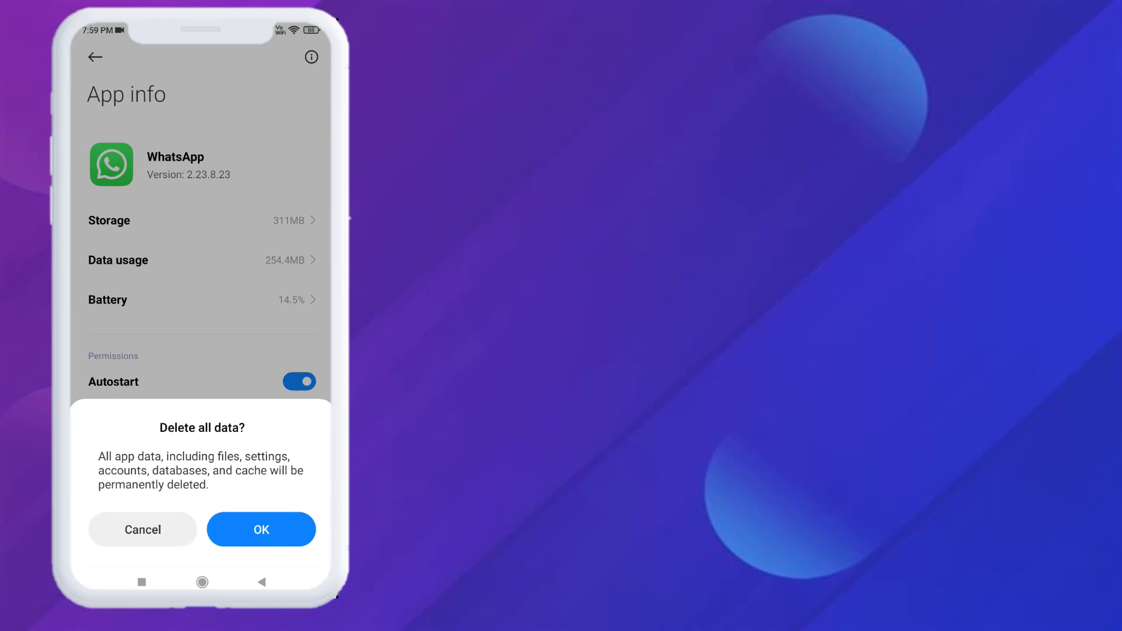
pyautogui.click(142, 529)
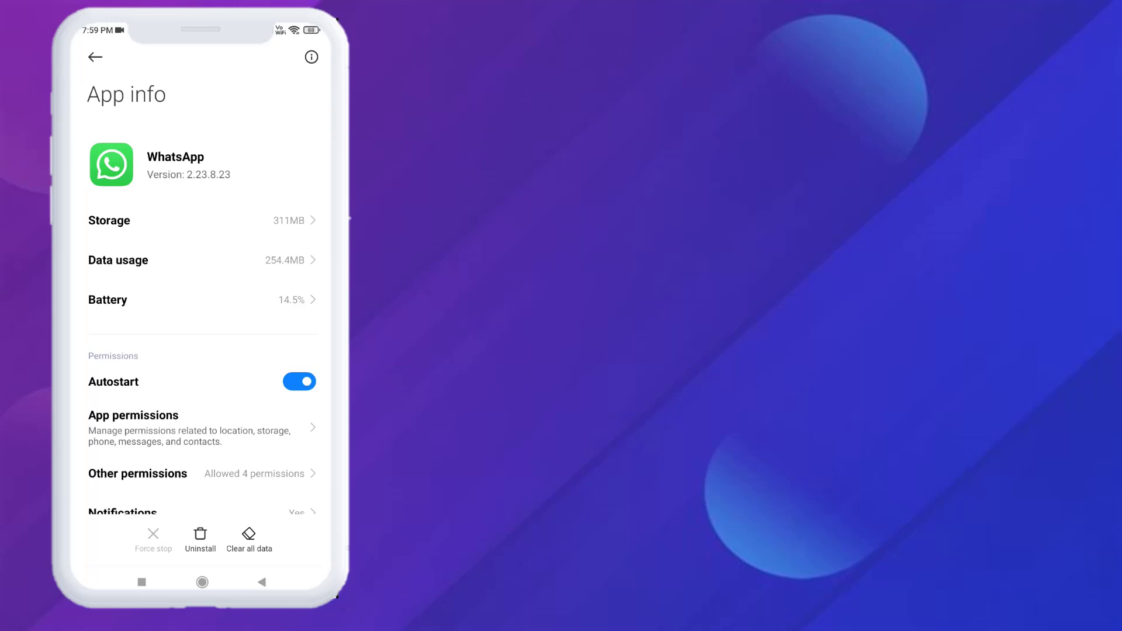
pyautogui.click(134, 428)
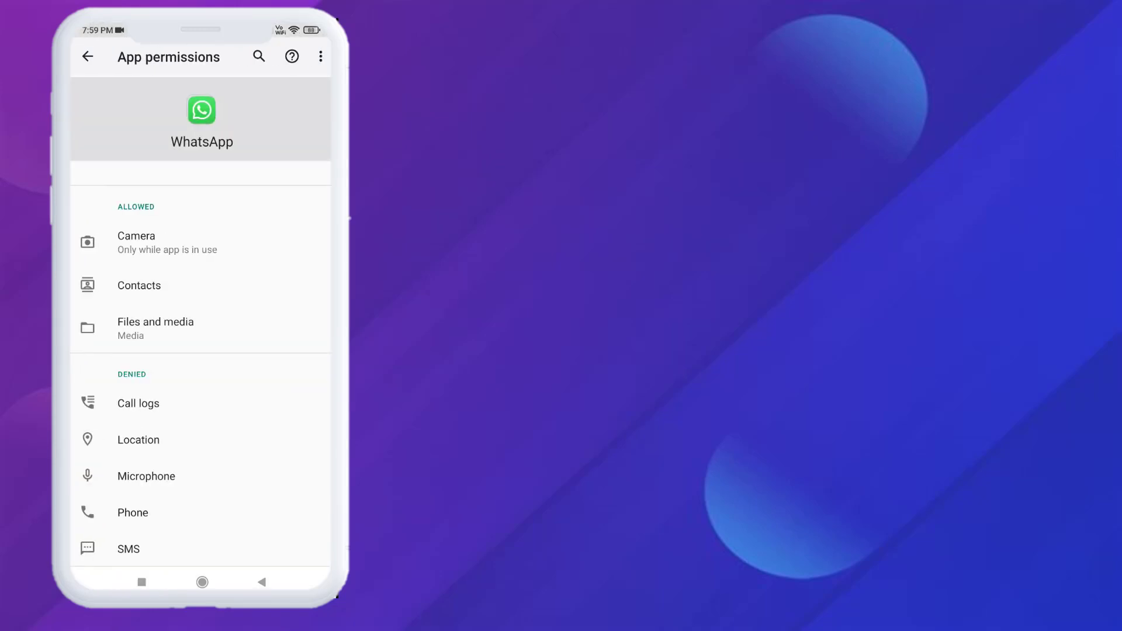
# - Return to WhatsApp's app info and keep Wi-Fi and both SIMs' mobile data allowed
pyautogui.scroll(3)
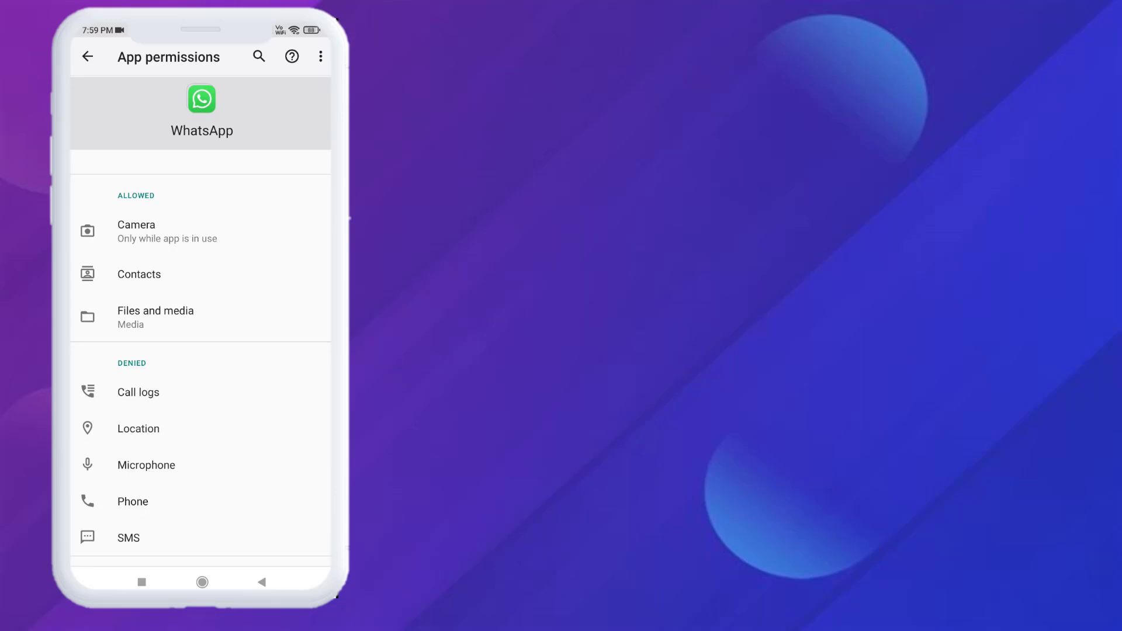
pyautogui.click(88, 57)
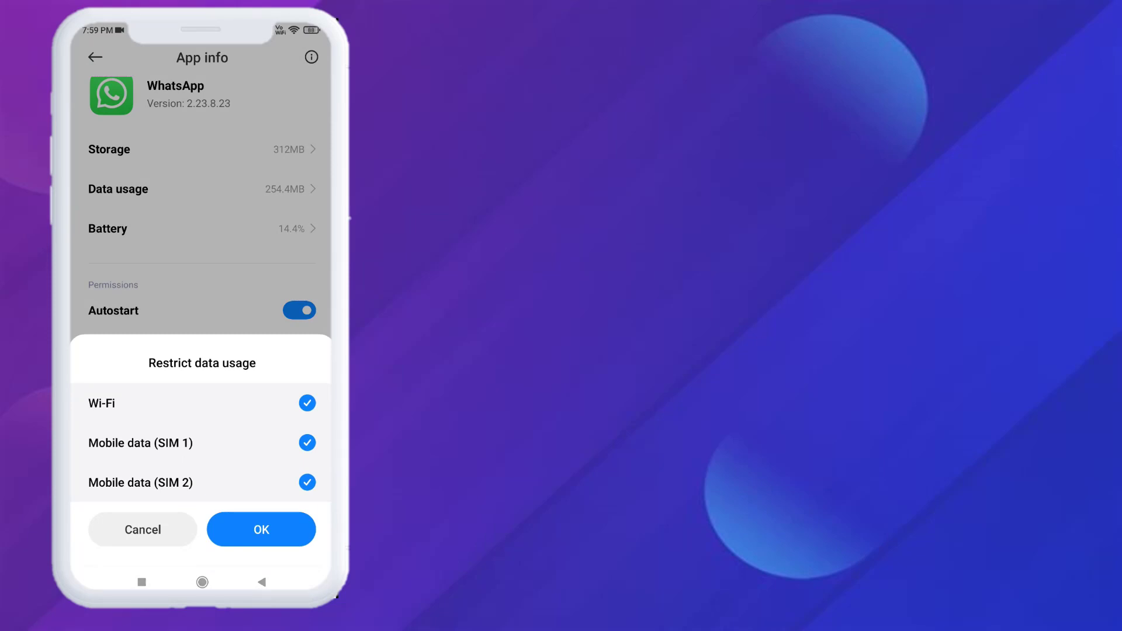
pyautogui.click(260, 529)
pyautogui.write('wh')
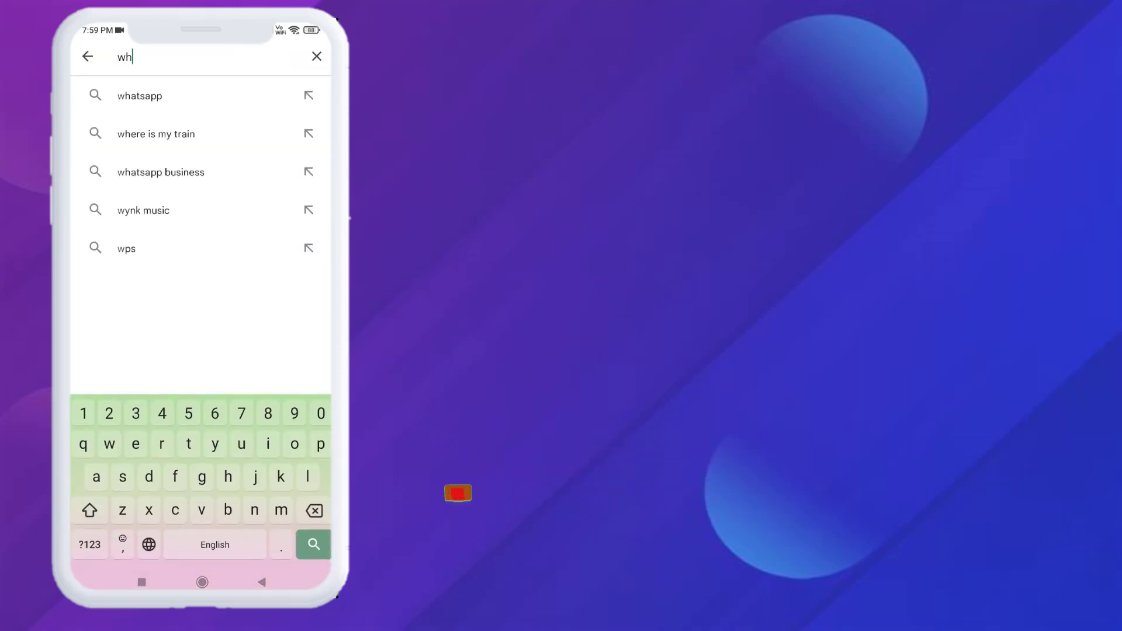
# - Open the WhatsApp suggestion in the Play Store, confirm it's installed, and go home
pyautogui.click(140, 95)
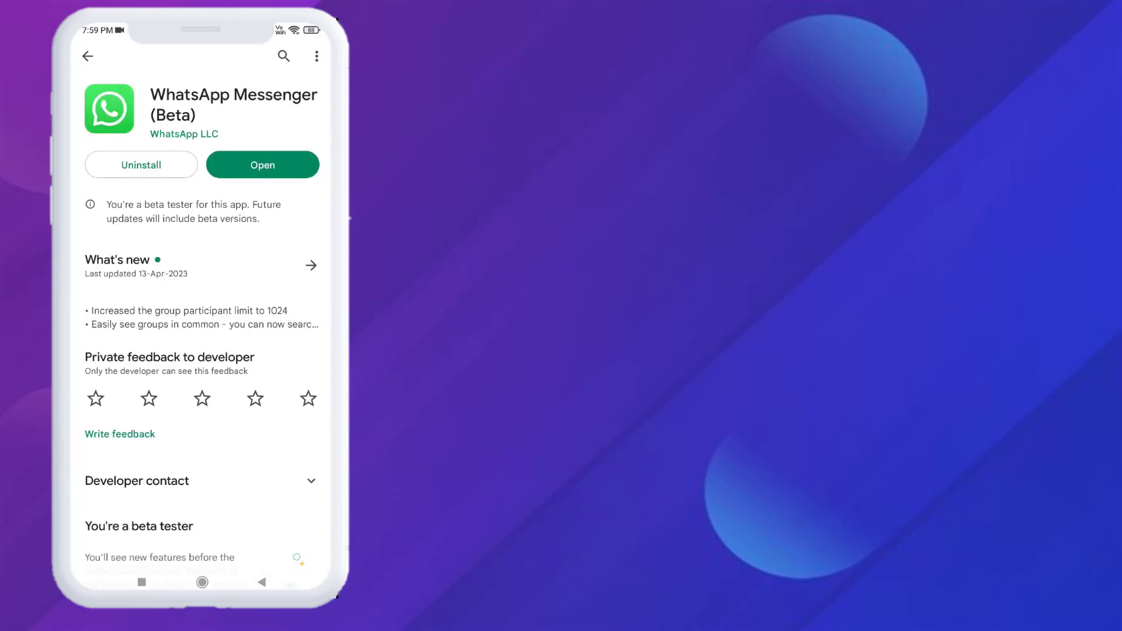
pyautogui.click(201, 582)
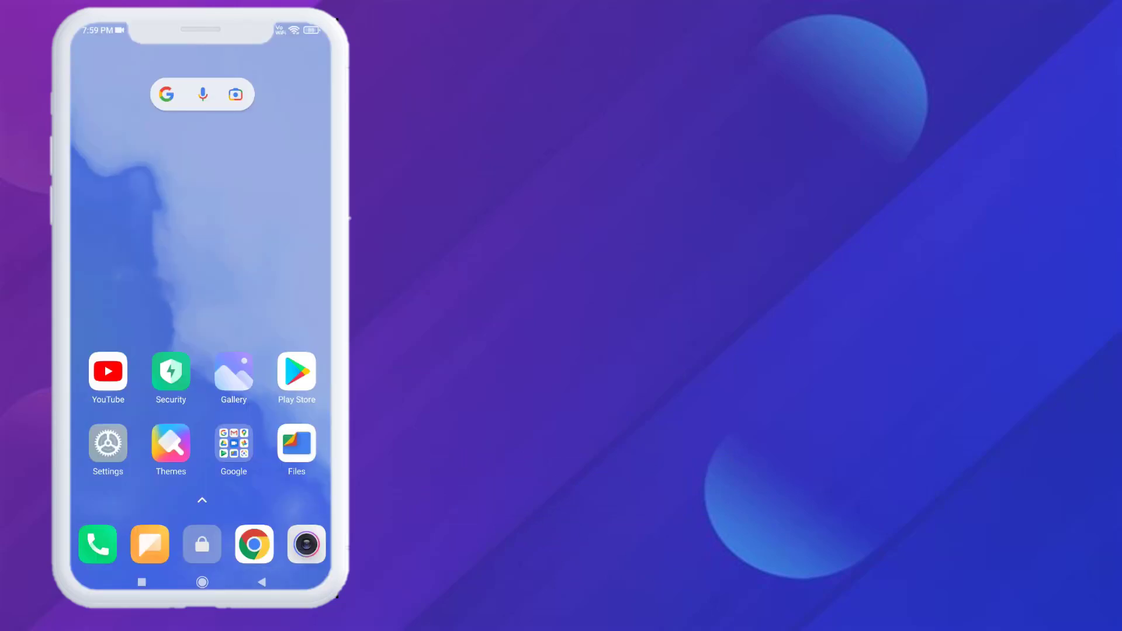